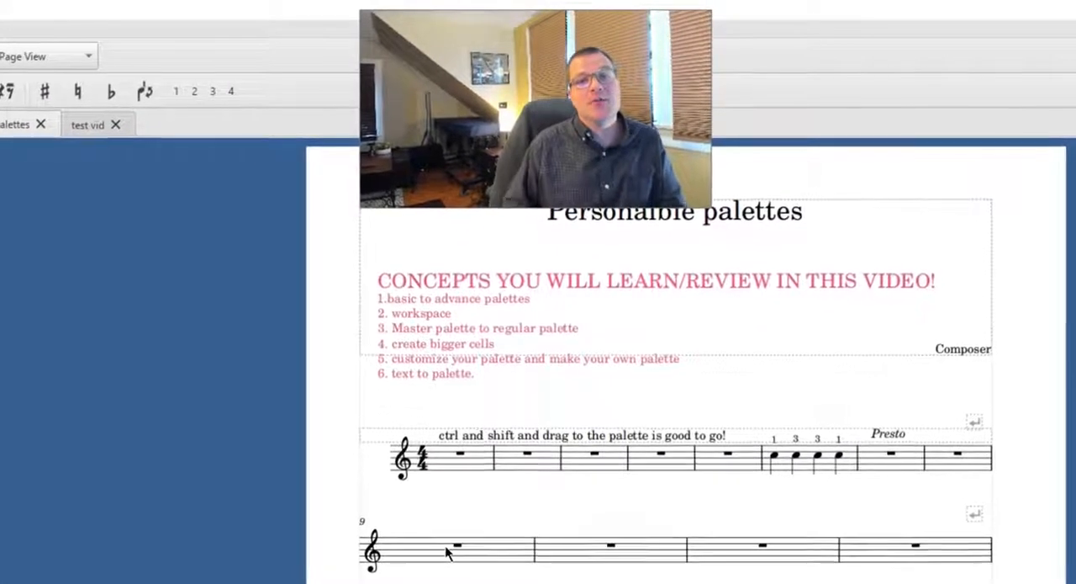
- Select the Advanced edited workspace from the top-right workspace list
{"action": "scroll", "scroll_direction": "down", "scroll_amount": 3}
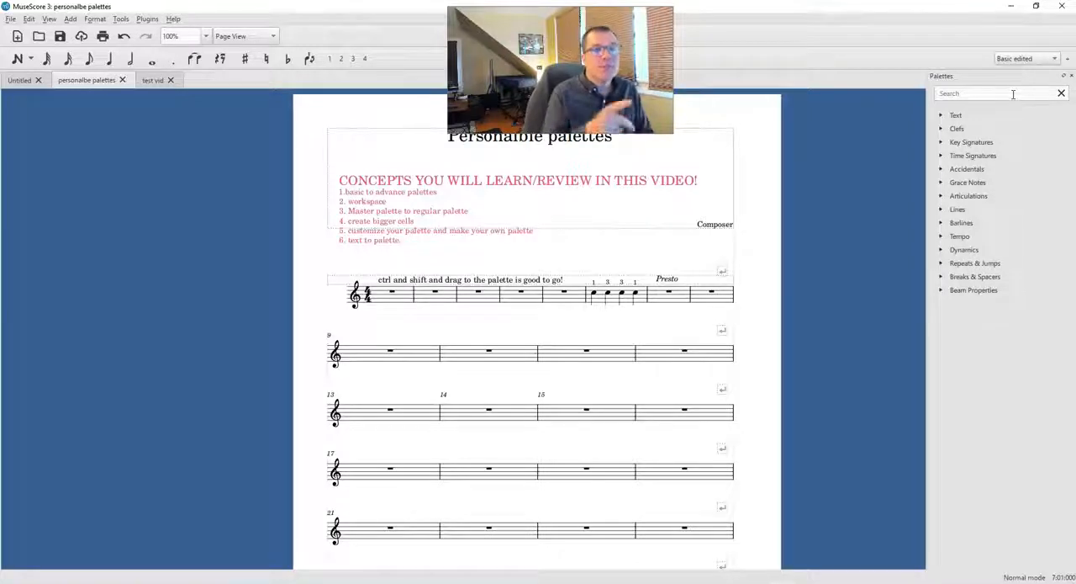
{"action": "left_click", "coordinate": [1053, 57]}
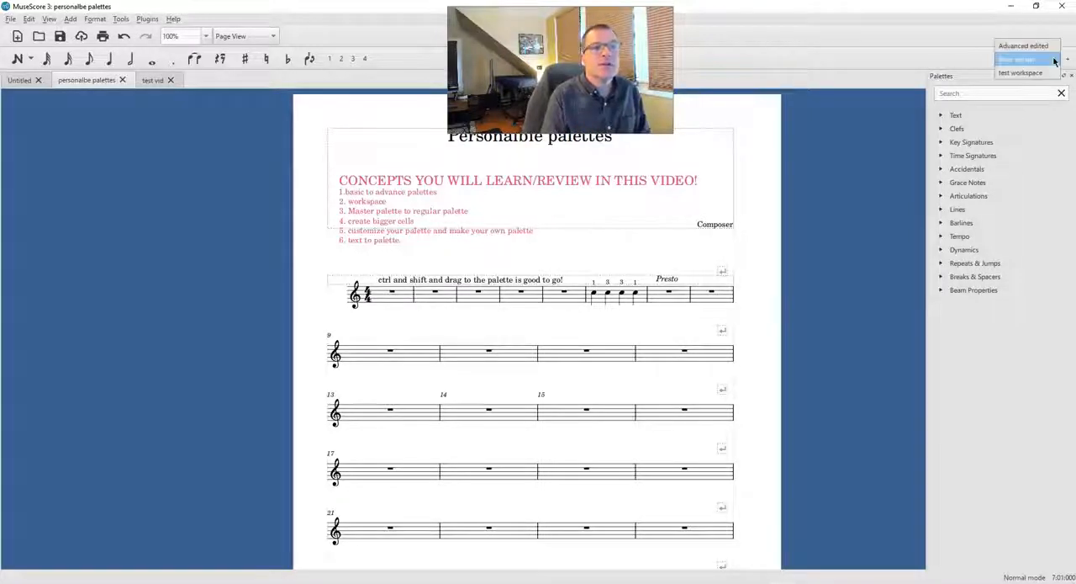
{"action": "left_click", "coordinate": [1016, 59]}
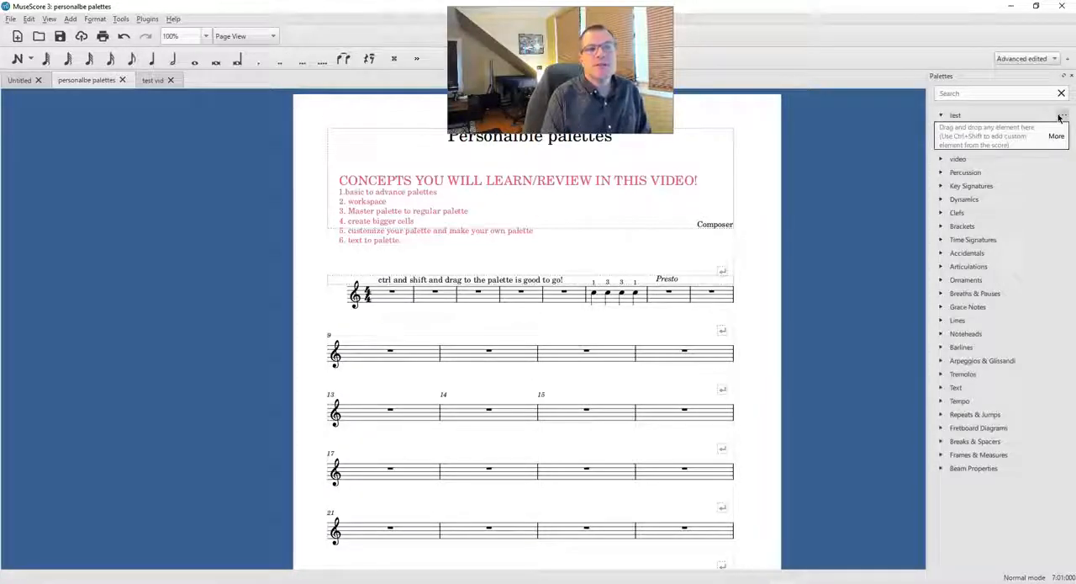
{"action": "left_click", "coordinate": [1063, 116]}
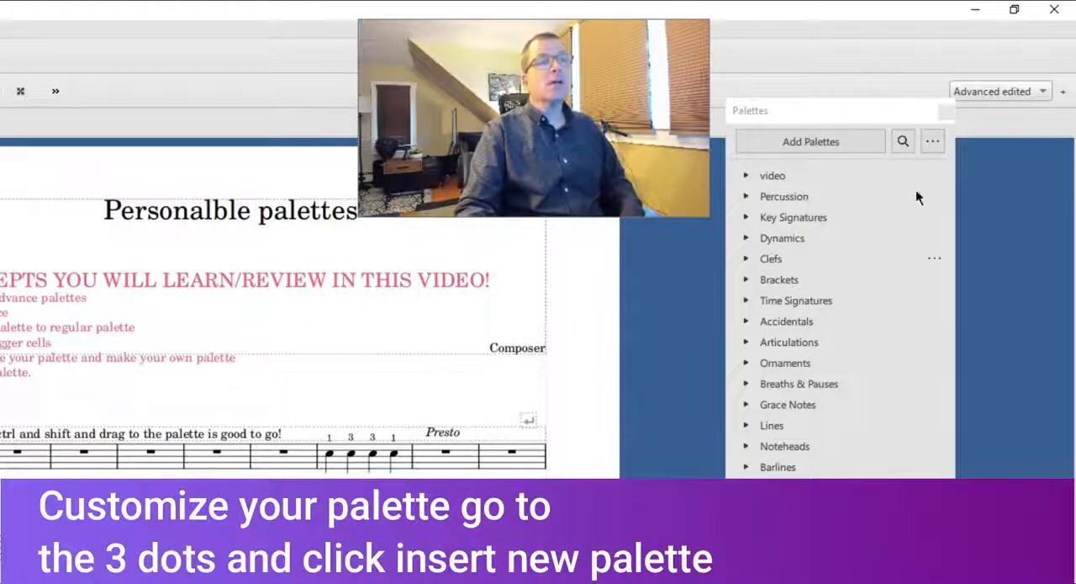
- Insert a new custom palette named 'test' via the palette options menu
{"action": "left_click", "coordinate": [932, 141]}
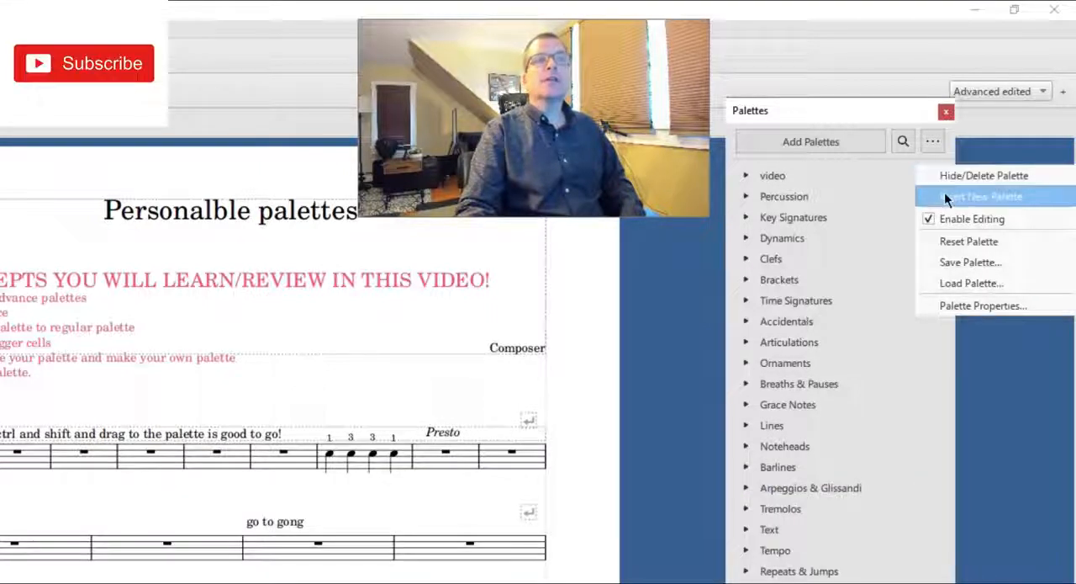
{"action": "left_click", "coordinate": [979, 195]}
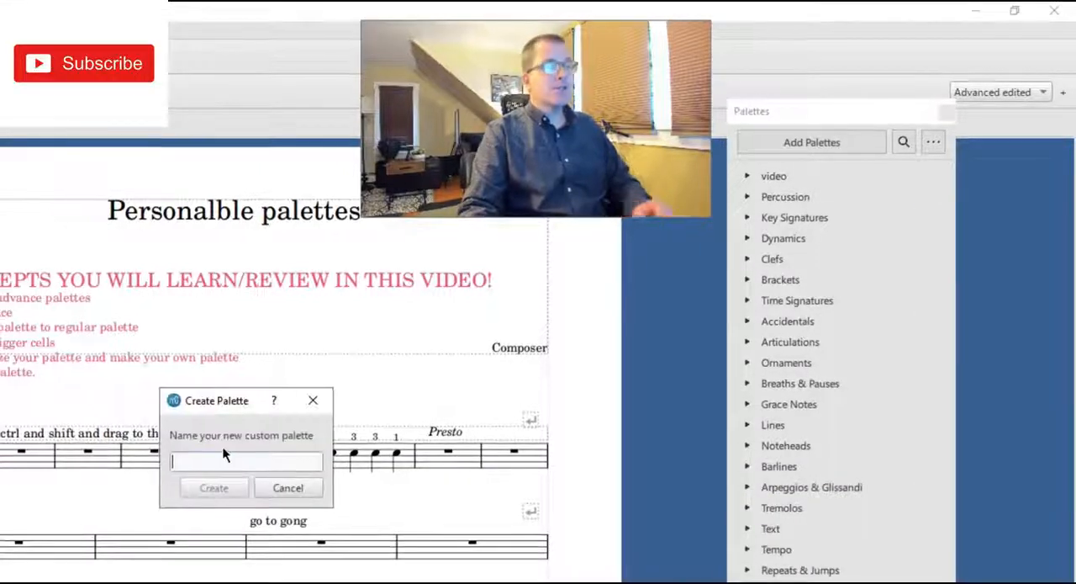
{"action": "type", "text": "test"}
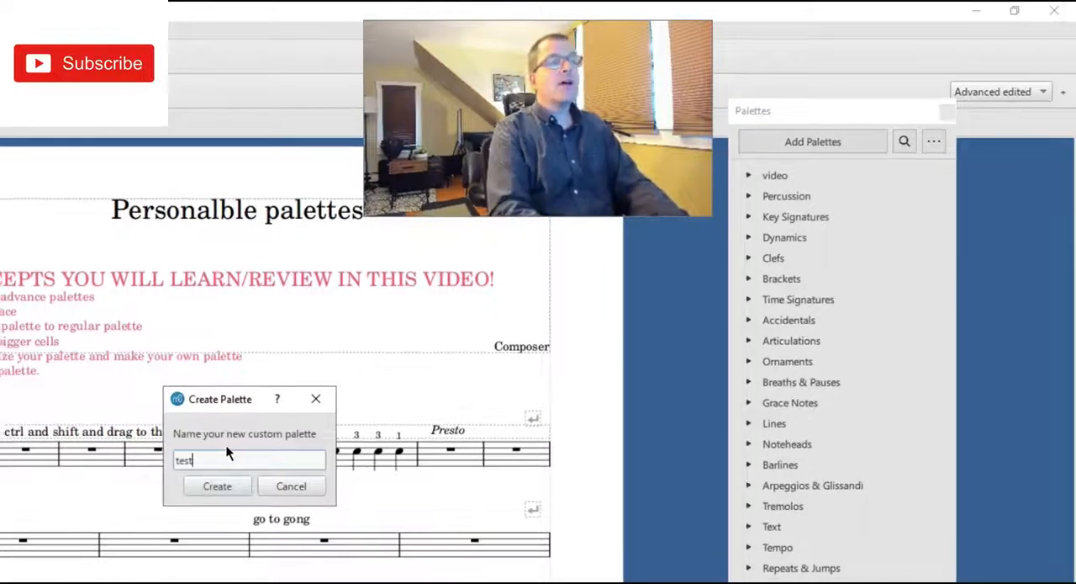
{"action": "left_click", "coordinate": [217, 487]}
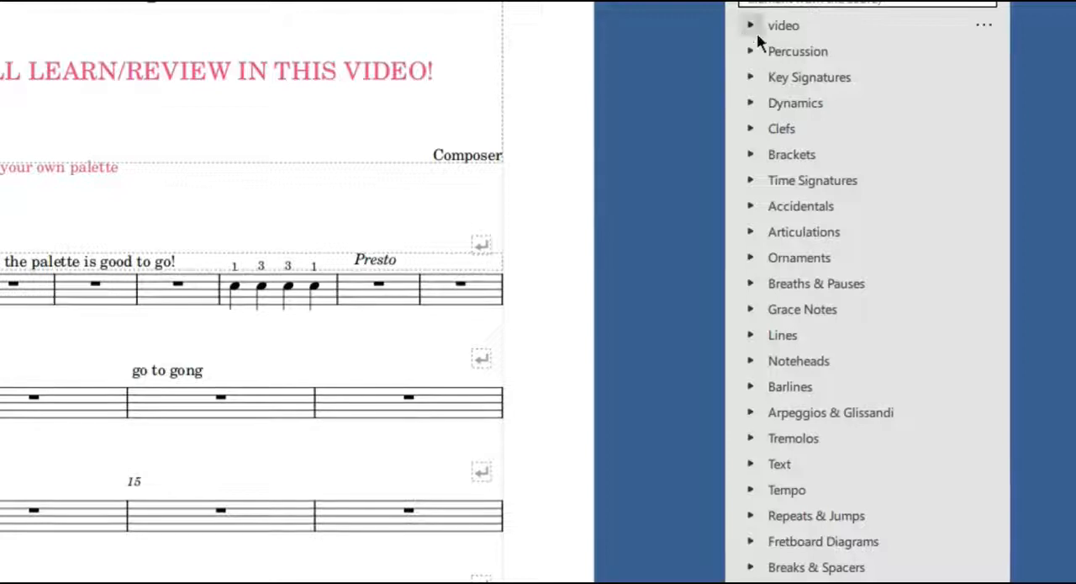
{"action": "mouse_move", "coordinate": [995, 387]}
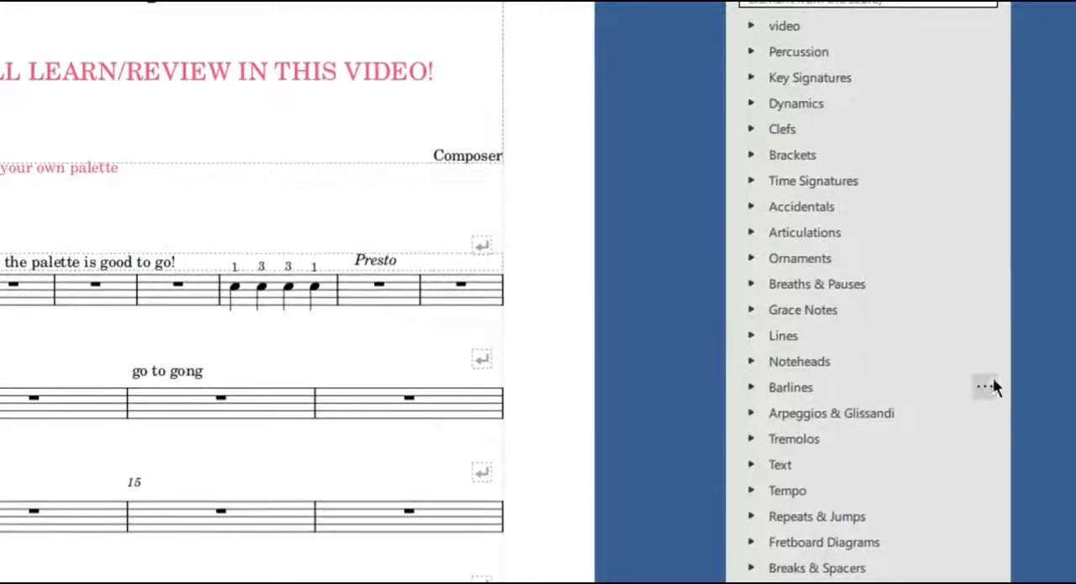
- Start another custom palette named 'bal', then cancel the naming dialog
{"action": "left_click", "coordinate": [986, 386]}
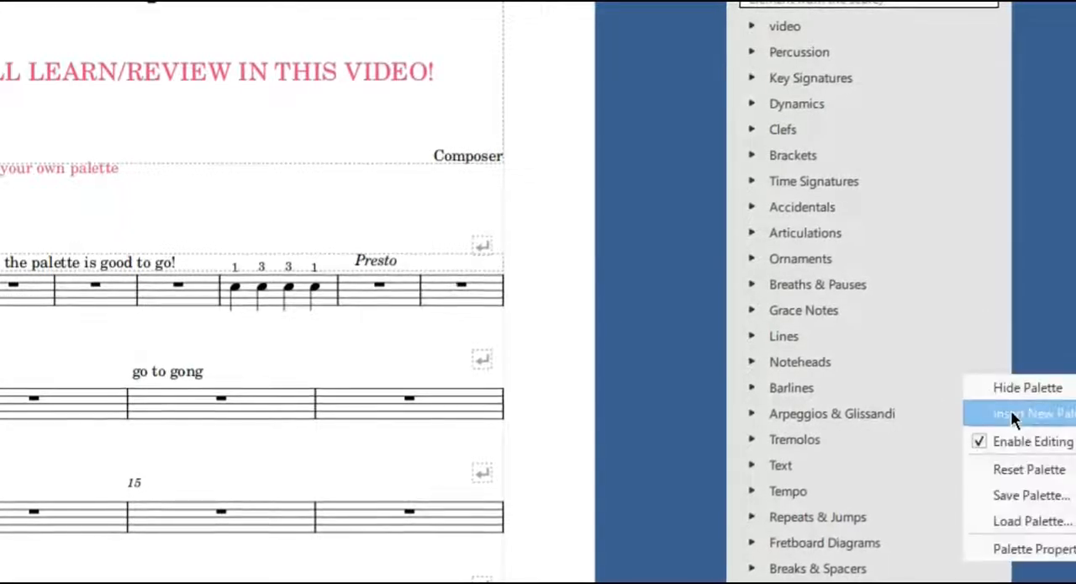
{"action": "left_click", "coordinate": [1032, 414]}
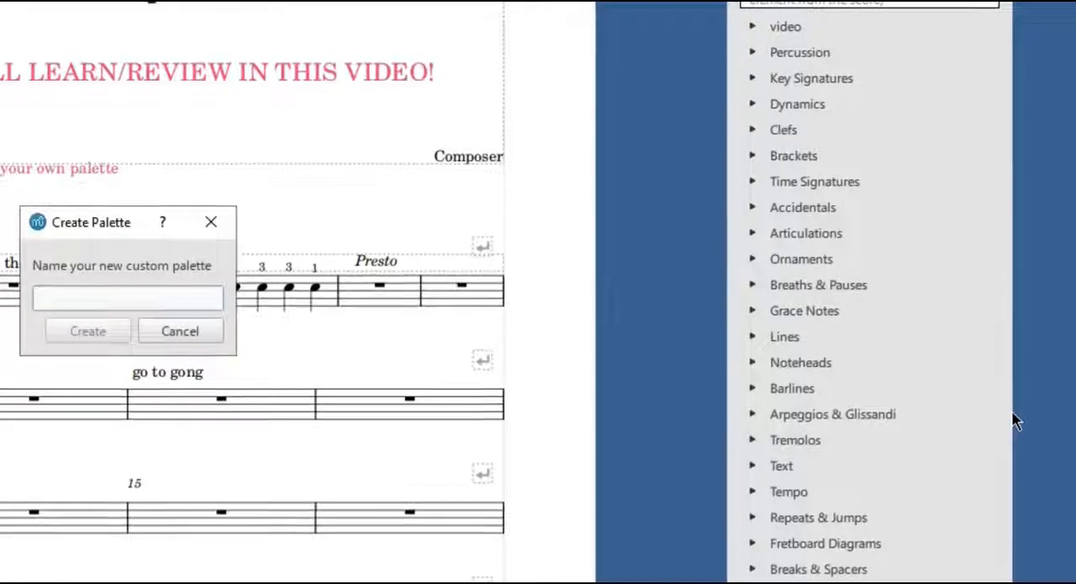
{"action": "type", "text": "bal"}
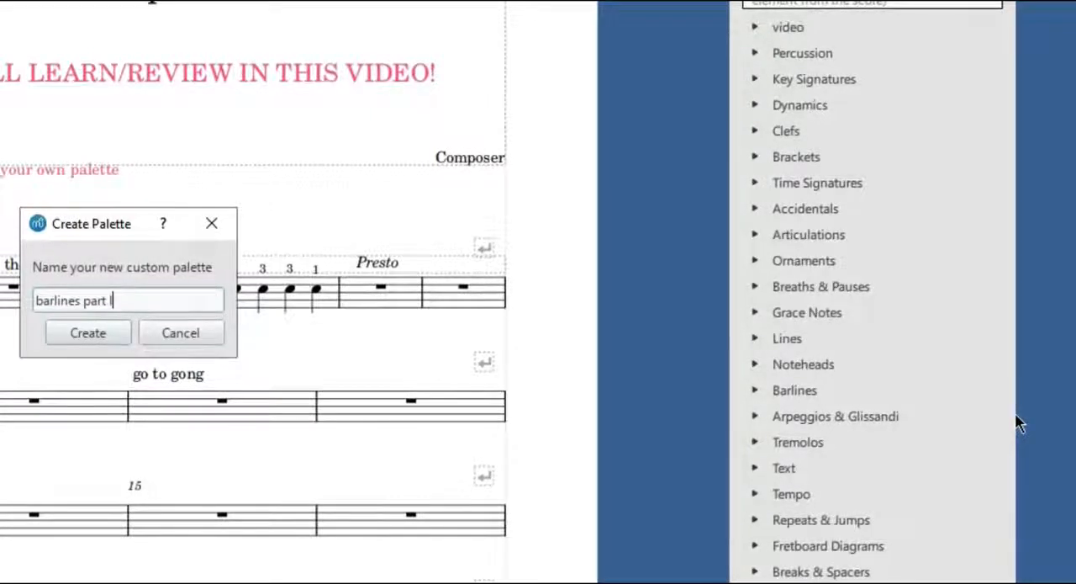
{"action": "left_click", "coordinate": [87, 333]}
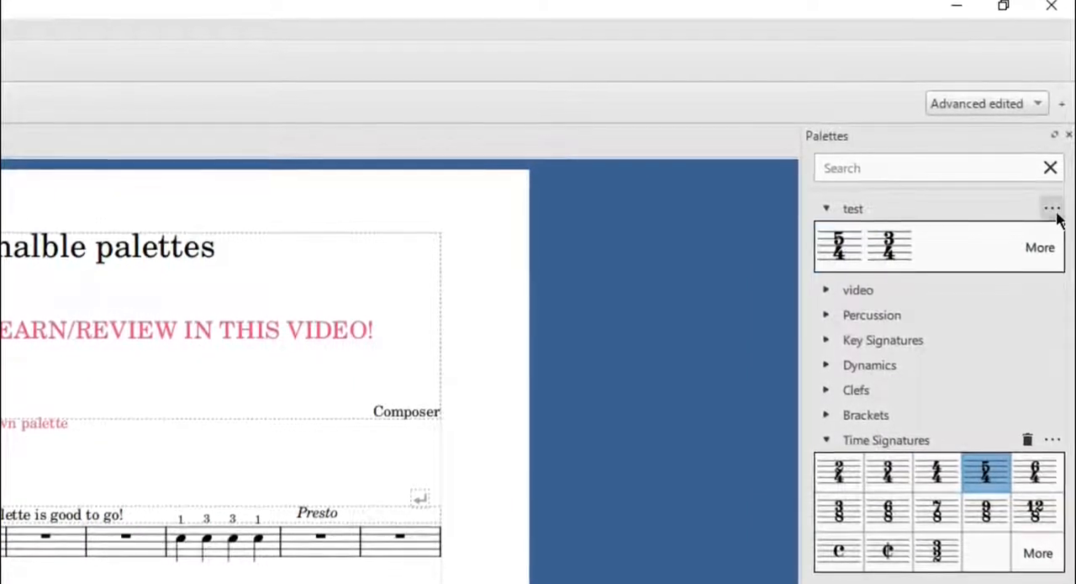
- In the test palette's properties, raise the element scale and apply
{"action": "left_click", "coordinate": [1052, 208]}
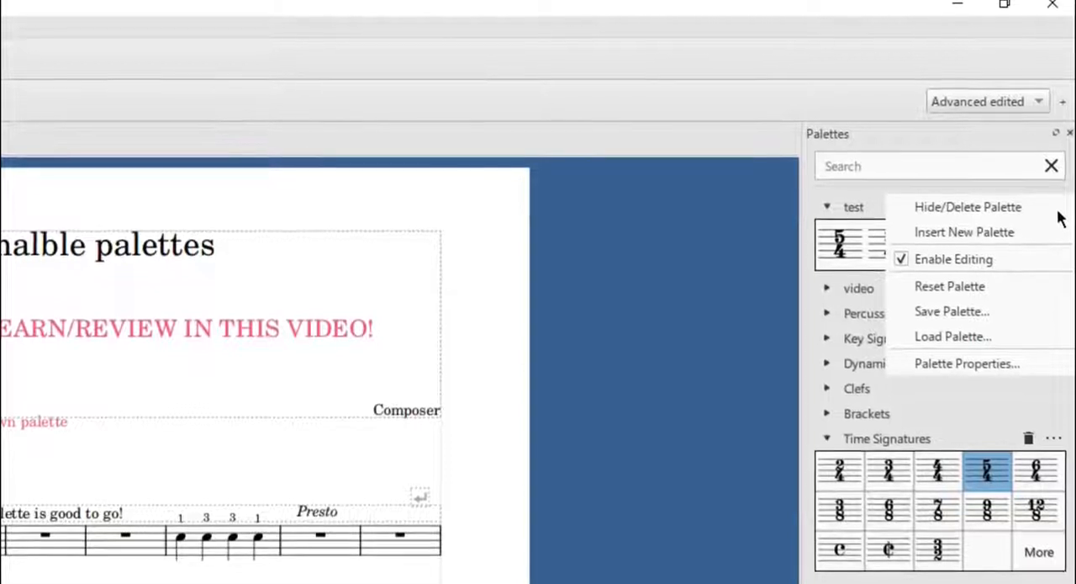
{"action": "left_click", "coordinate": [966, 363]}
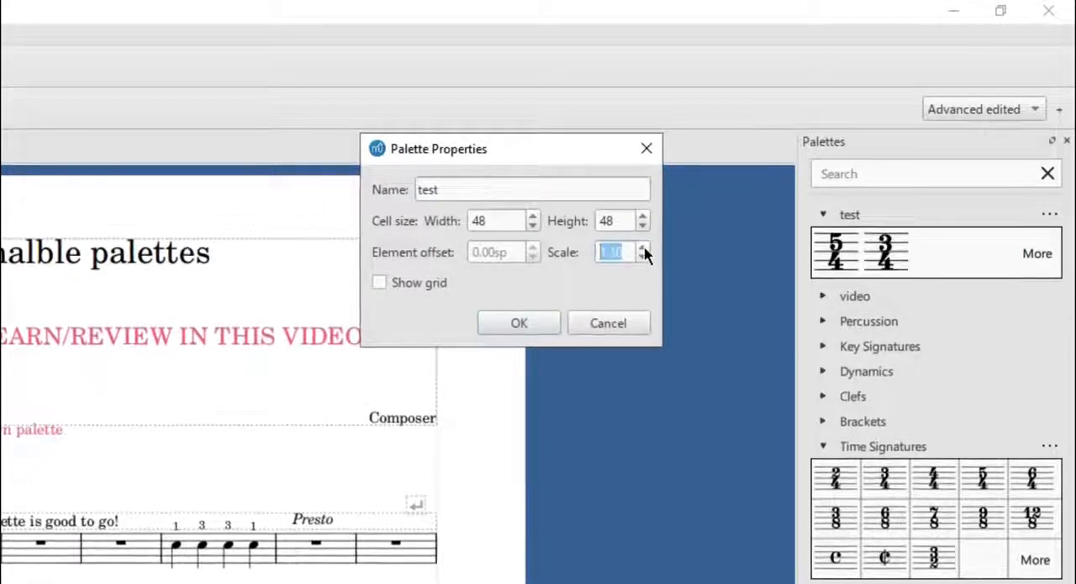
{"action": "left_click", "coordinate": [642, 248]}
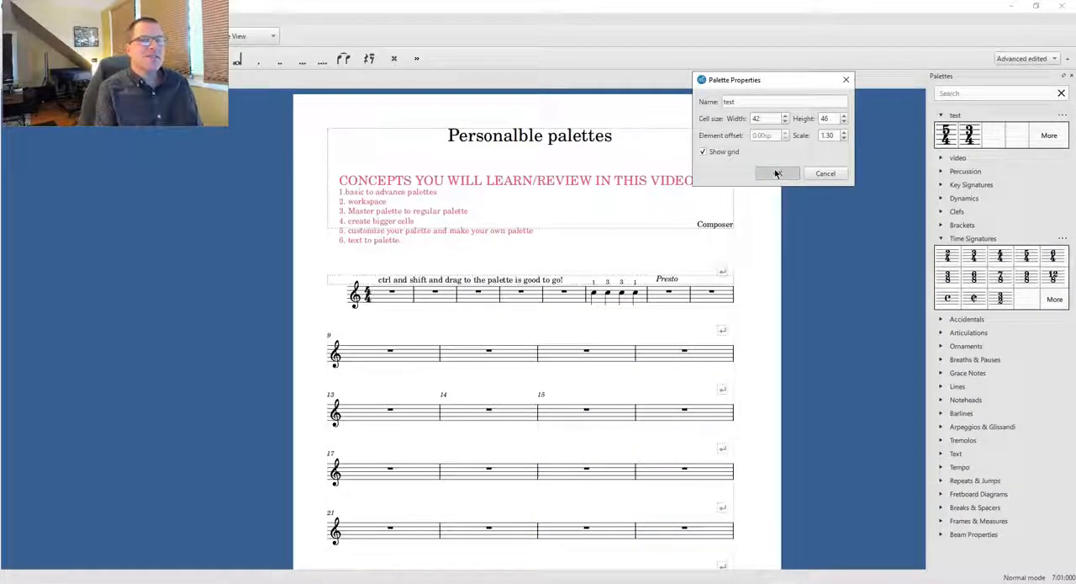
{"action": "left_click", "coordinate": [777, 173]}
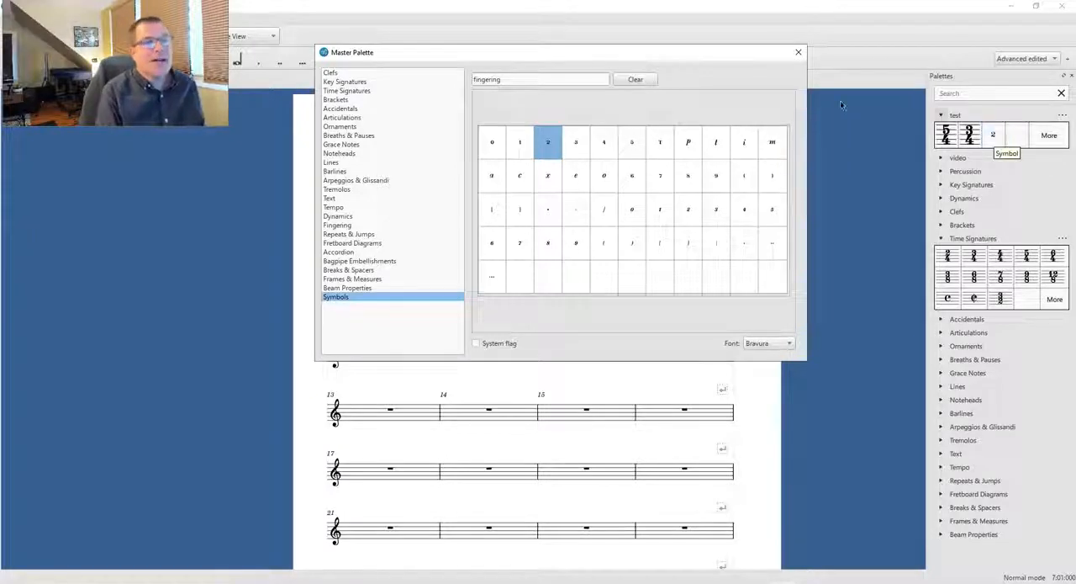
- Begin creating a new workspace from the top bar
{"action": "left_click", "coordinate": [798, 52]}
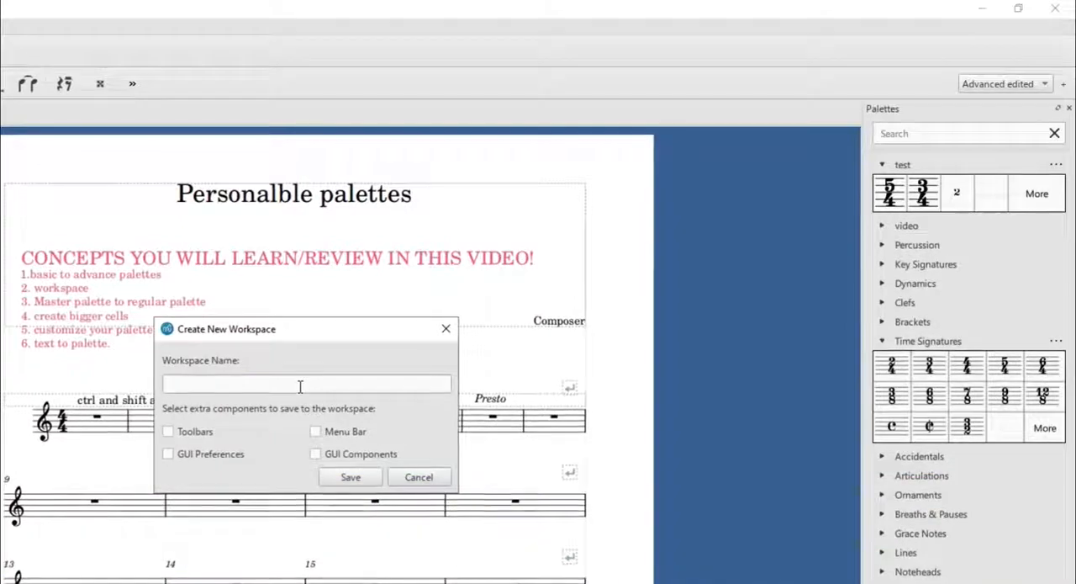
- Save the workspace as 'vid exam', visit Advanced edited, then return to it
{"action": "type", "text": "vid exam"}
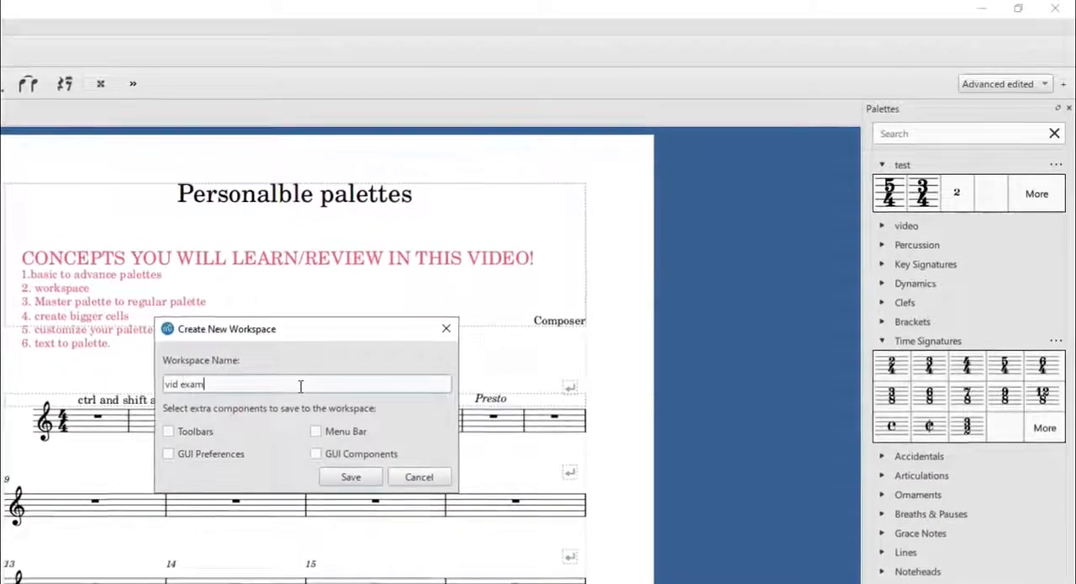
{"action": "left_click", "coordinate": [350, 476]}
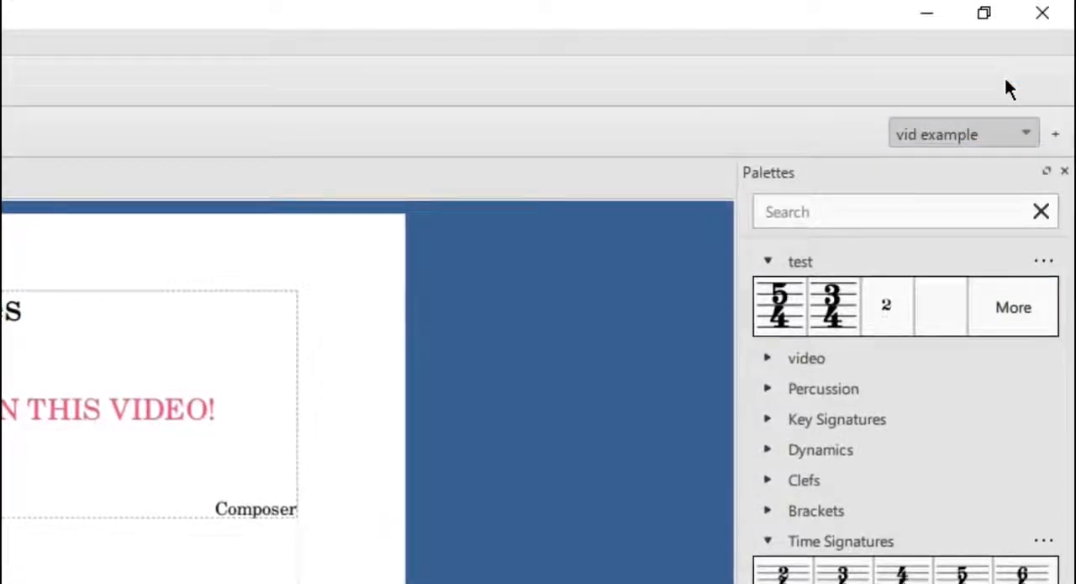
{"action": "left_click", "coordinate": [1043, 259]}
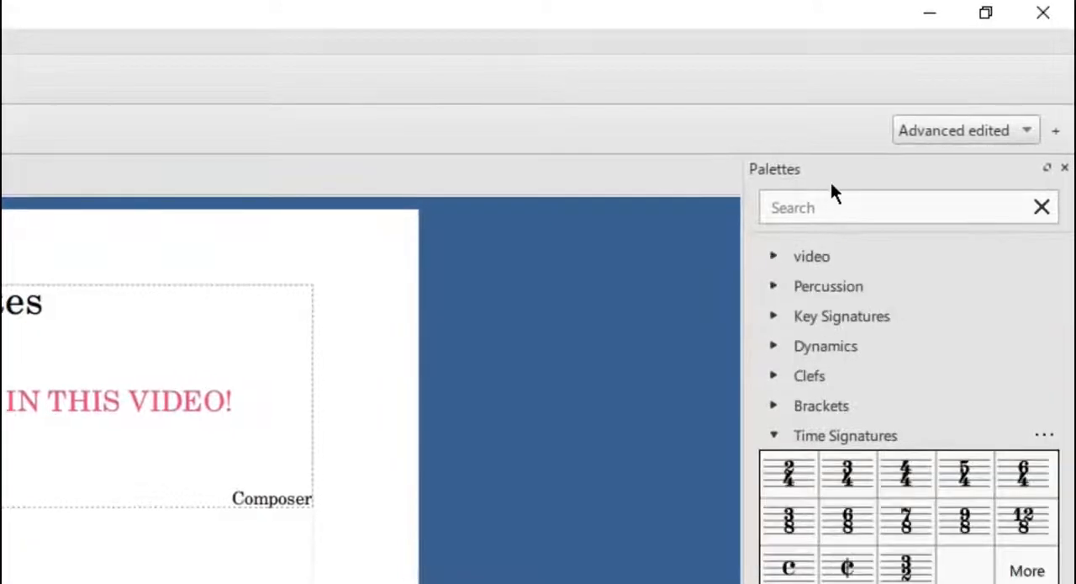
{"action": "left_click", "coordinate": [965, 130]}
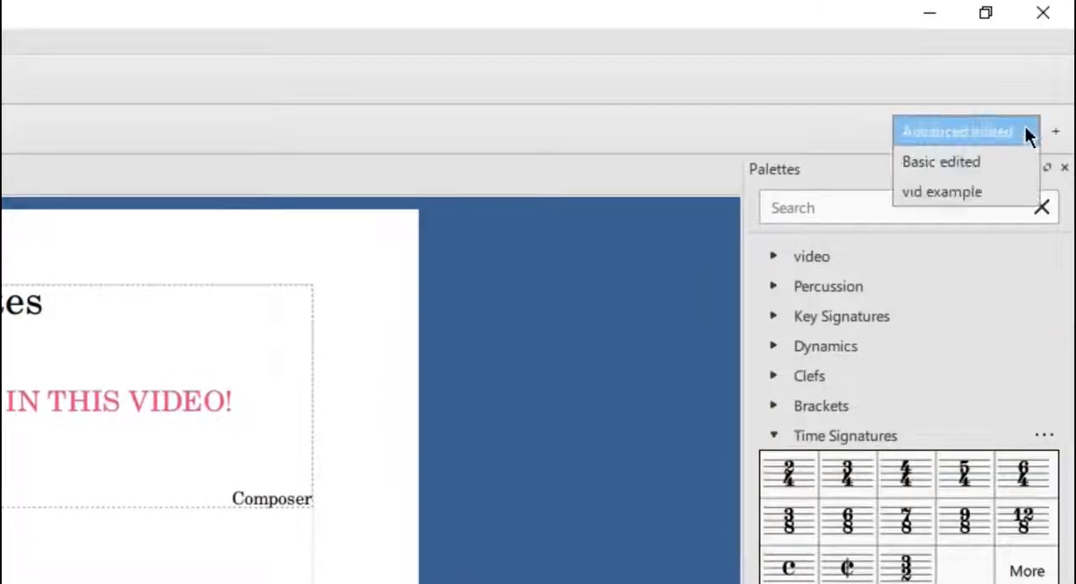
{"action": "left_click", "coordinate": [942, 192]}
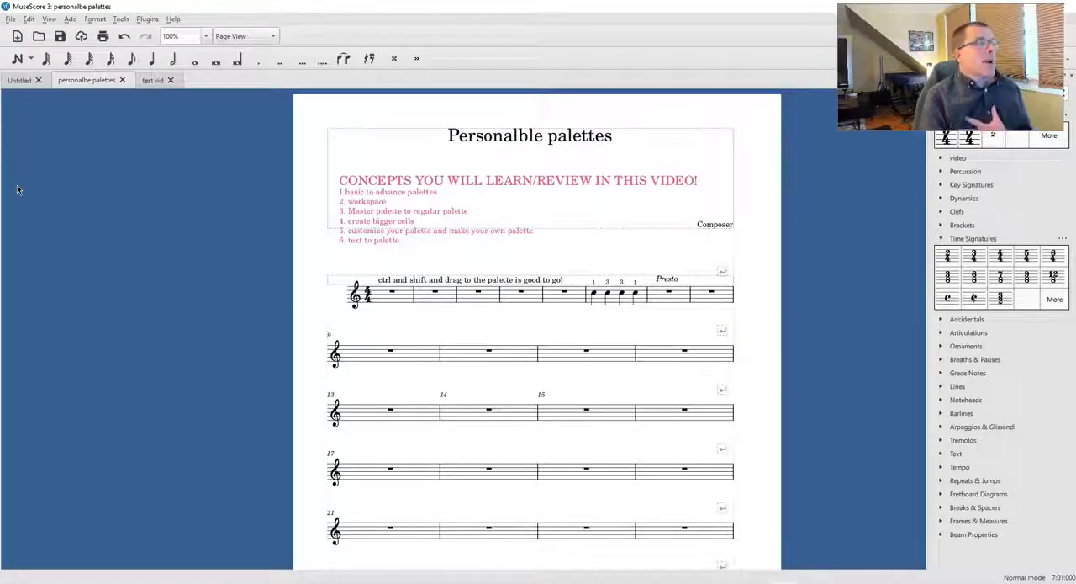
- Return to the Advanced edited workspace without the test palette
{"action": "left_click", "coordinate": [49, 18]}
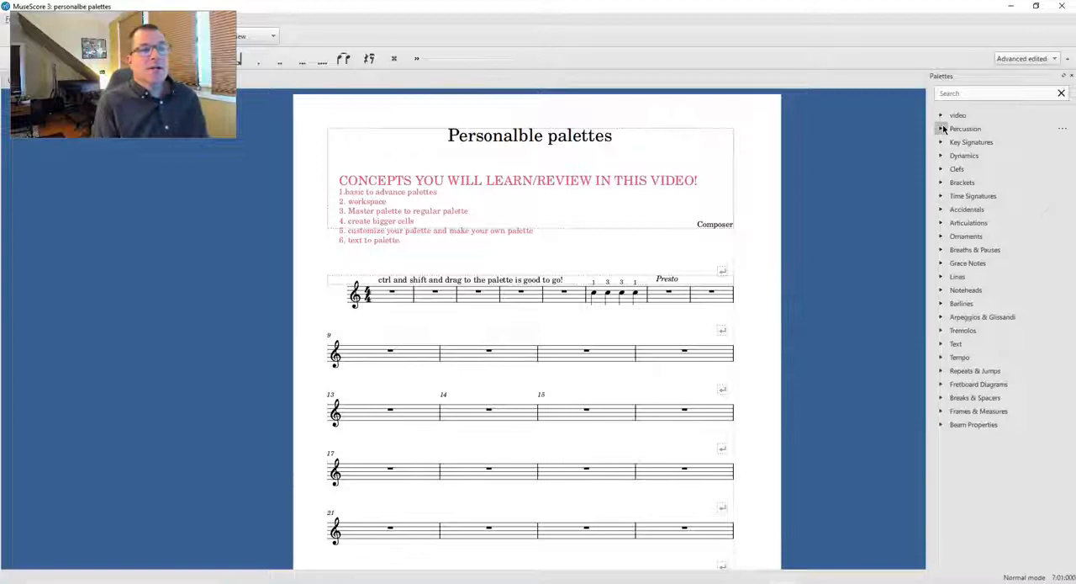
- Expand the Percussion palette and enter staff text 'go t' above measure 11
{"action": "left_click", "coordinate": [965, 127]}
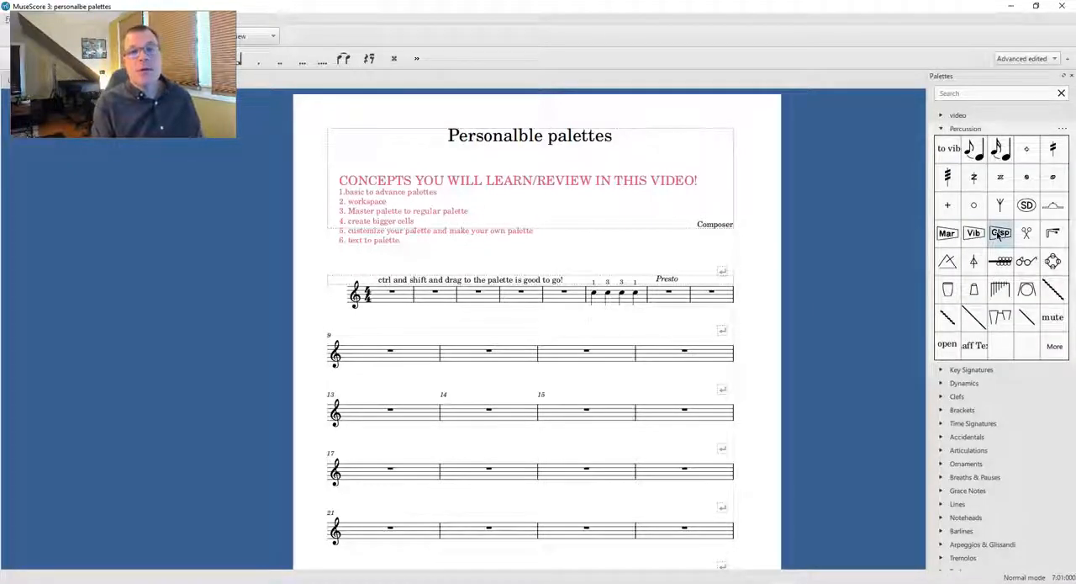
{"action": "mouse_move", "coordinate": [999, 232]}
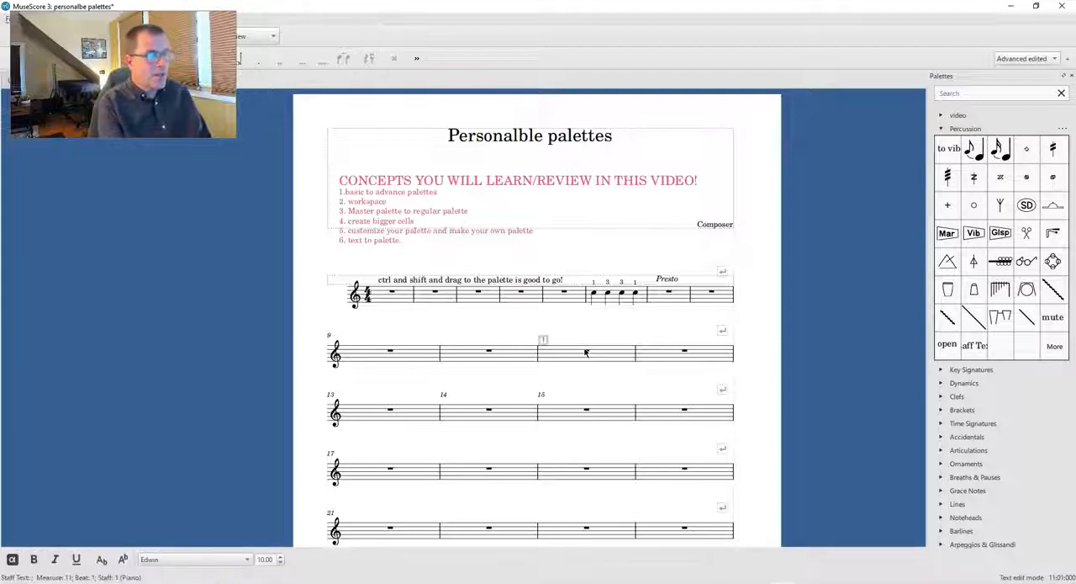
{"action": "type", "text": "go t"}
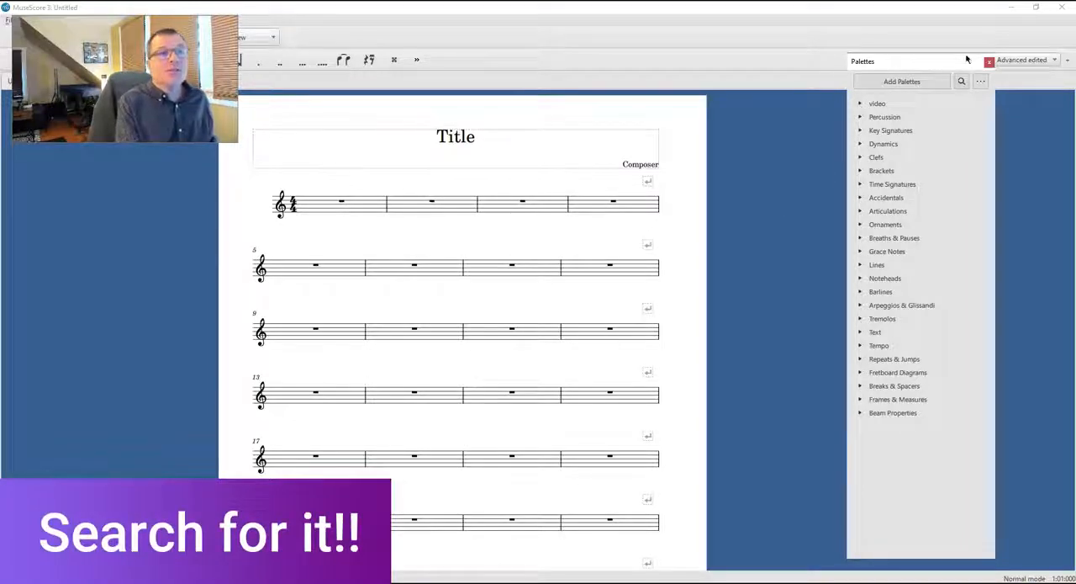
- Search the palettes for 'slur' to narrow the list to the Lines result
{"action": "left_click", "coordinate": [962, 81]}
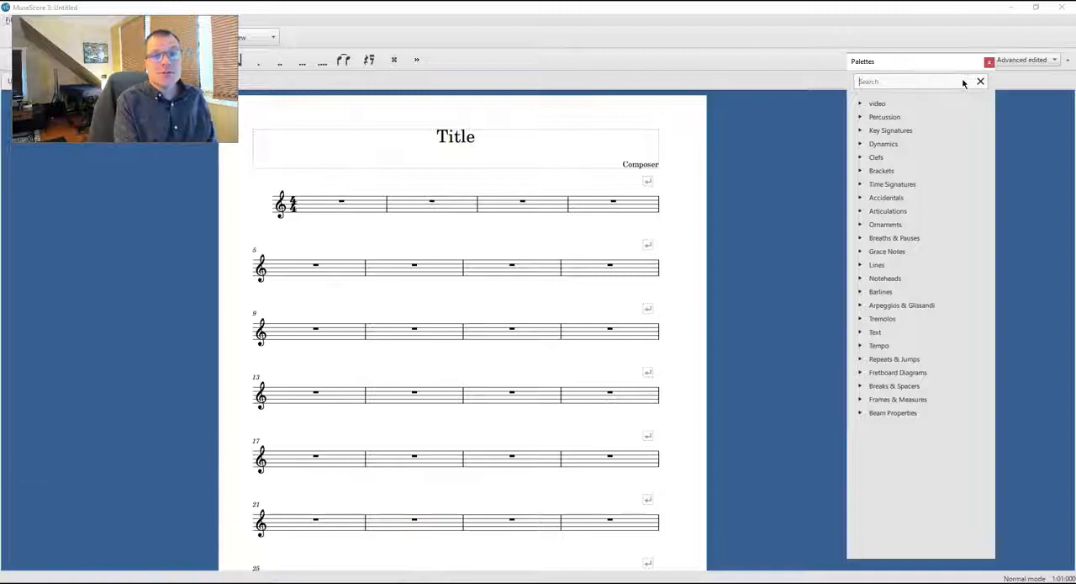
{"action": "type", "text": "slur"}
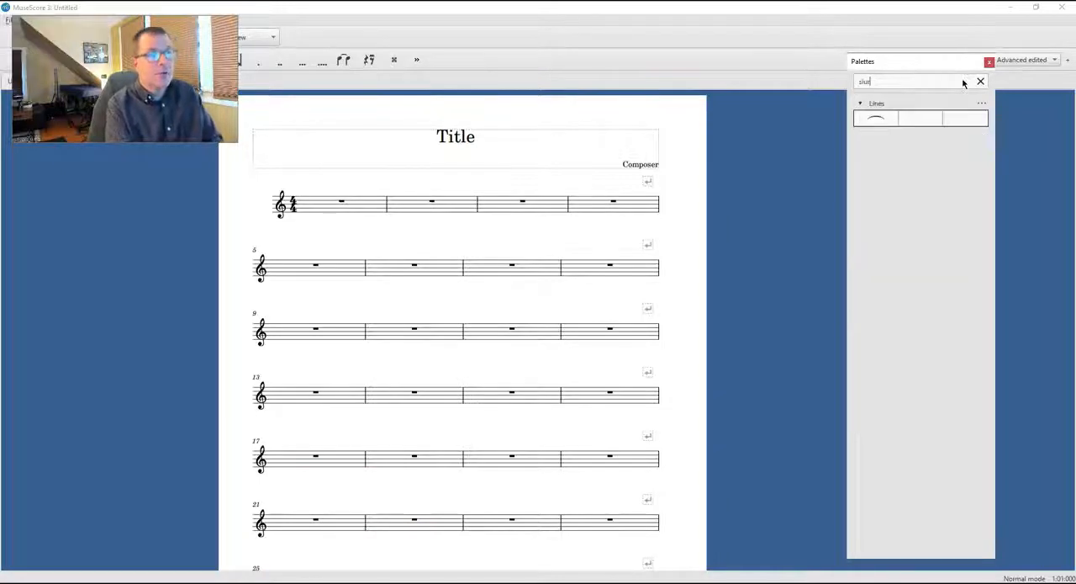